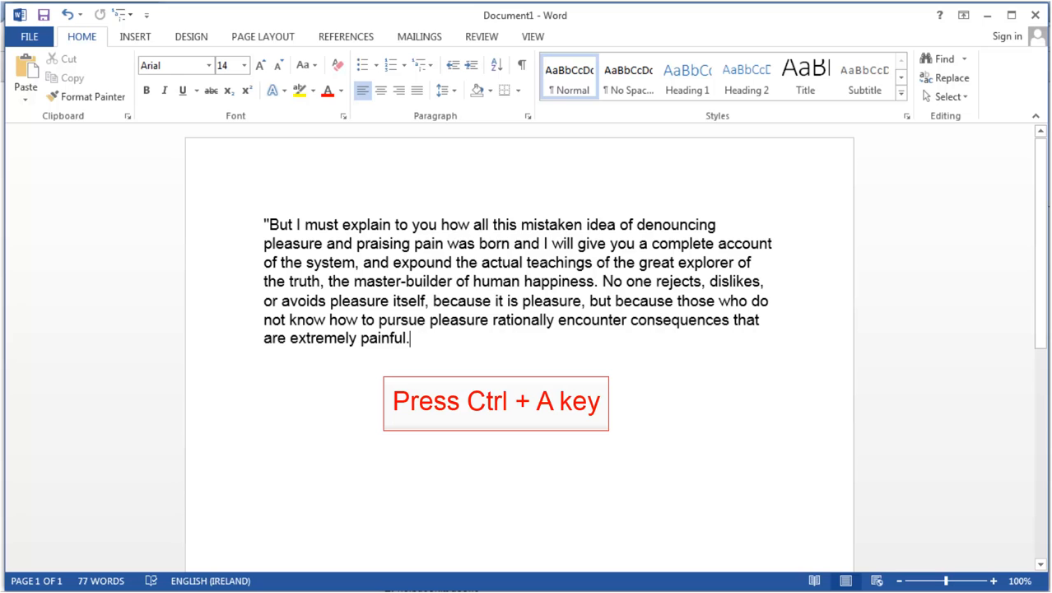
# - Select the opening passage by word and extended selection, then copy it
pyautogui.press('ctrl+a')
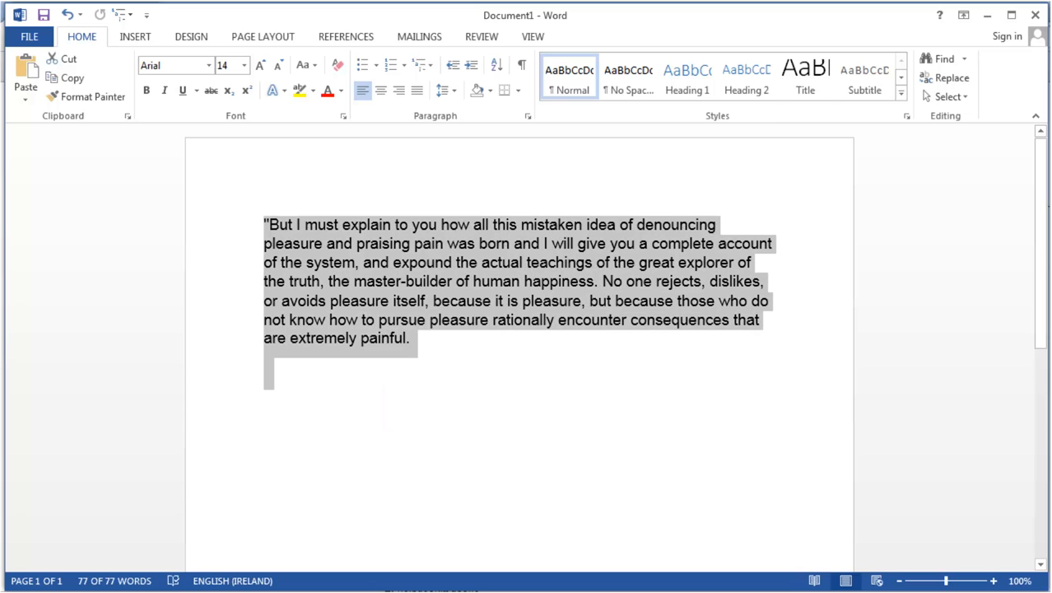
pyautogui.doubleClick(321, 224)
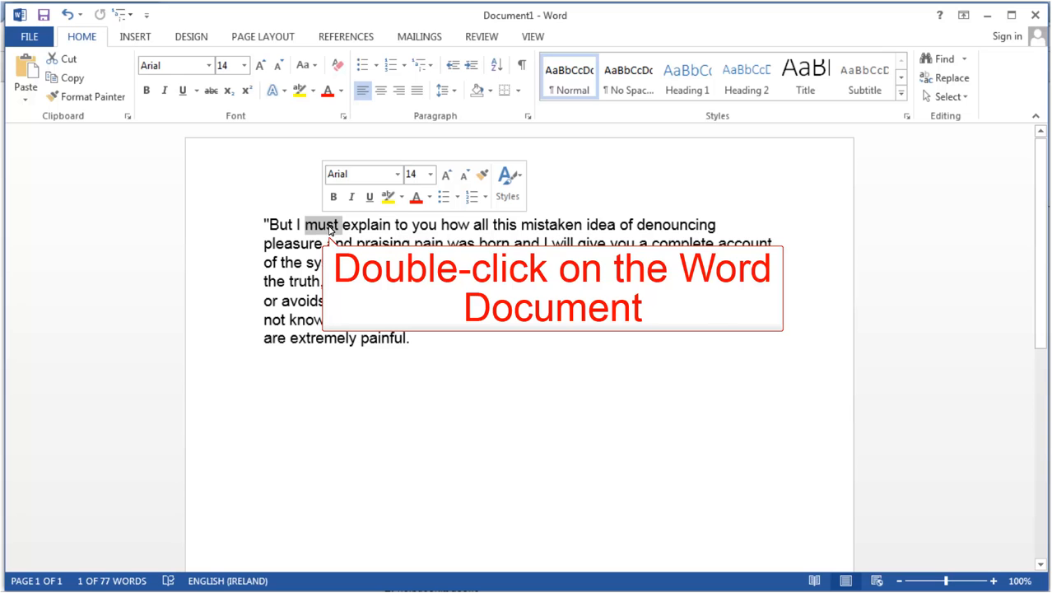
pyautogui.doubleClick(323, 223)
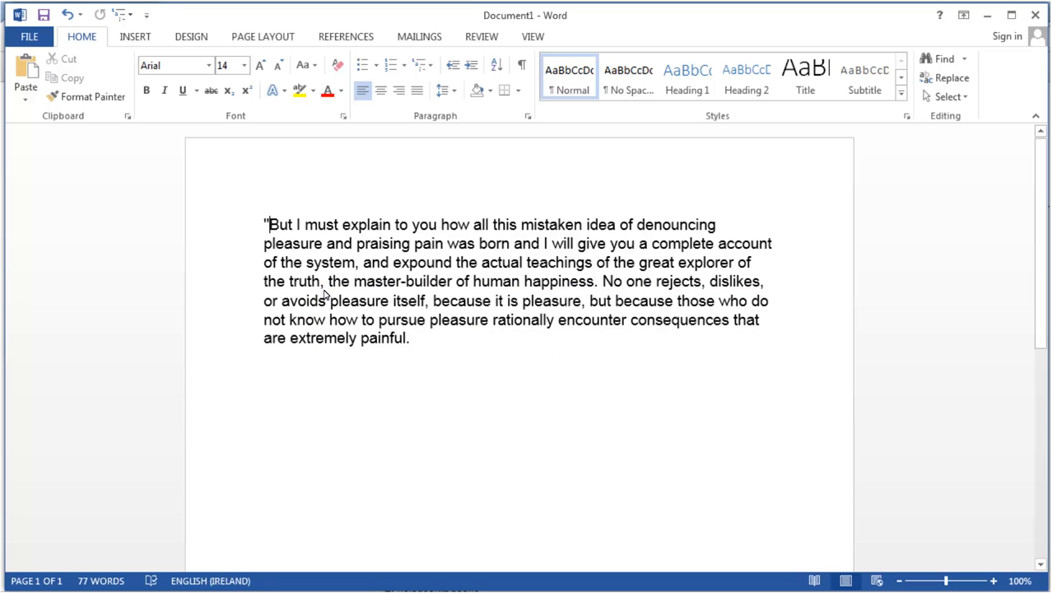
pyautogui.press('shift+right')
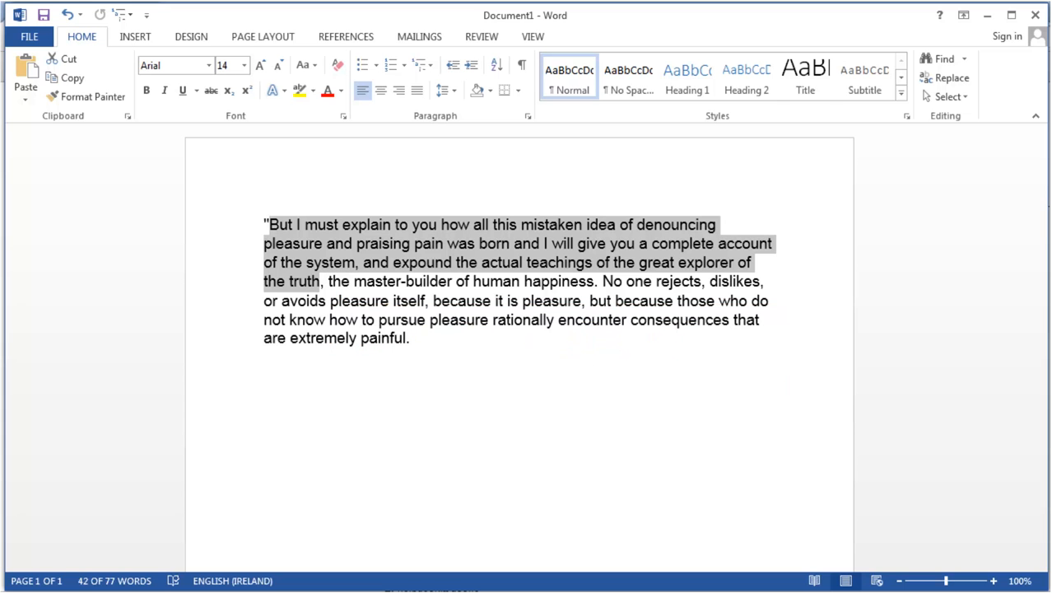
pyautogui.press('ctrl+c')
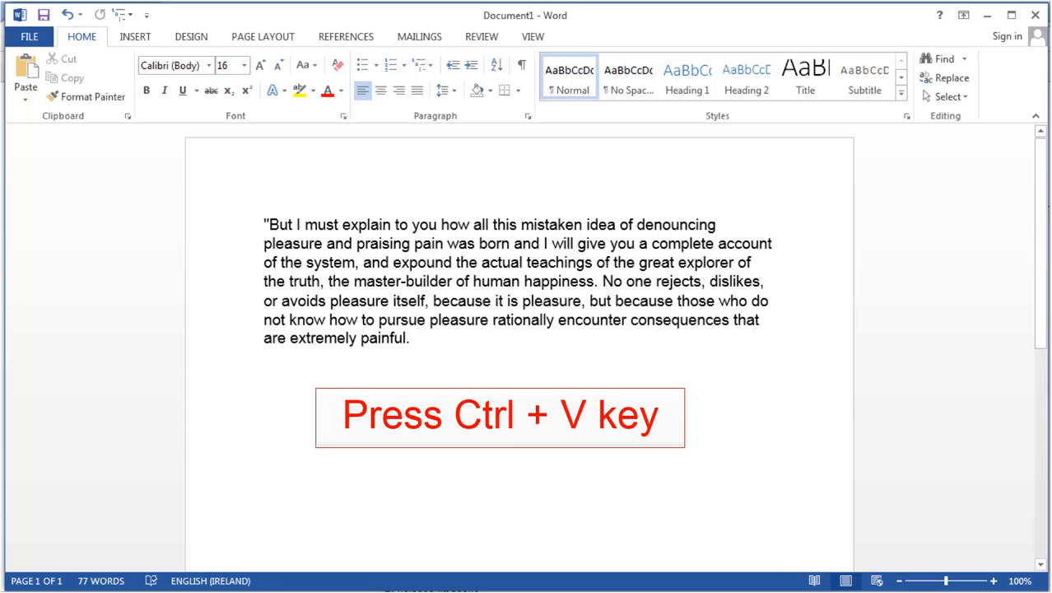
# - Paste the copied passage twice below the text, bringing the document to 166 words
pyautogui.press('ctrl+v')
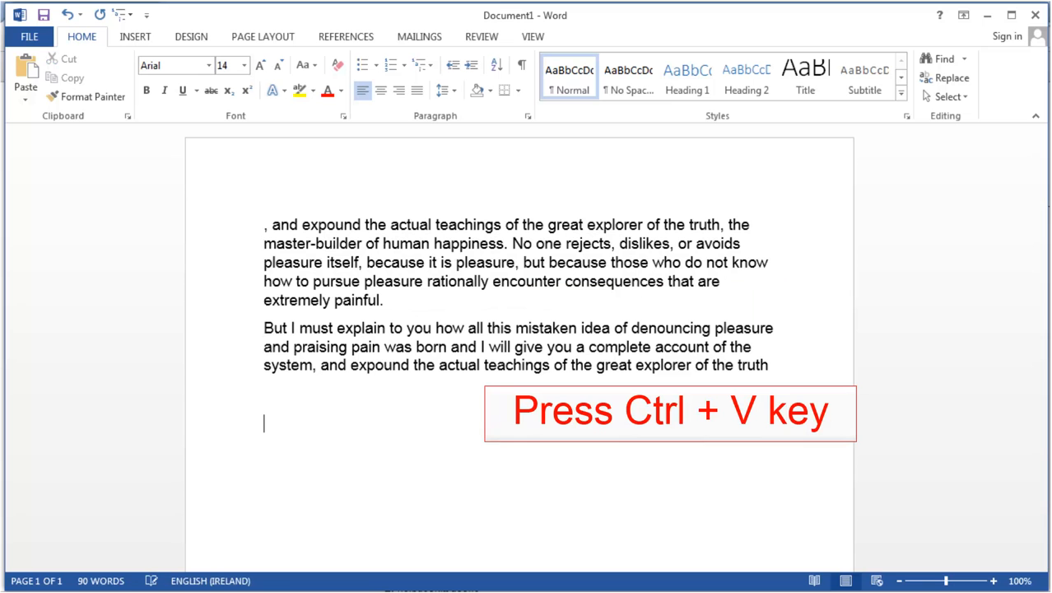
pyautogui.press('ctrl+v')
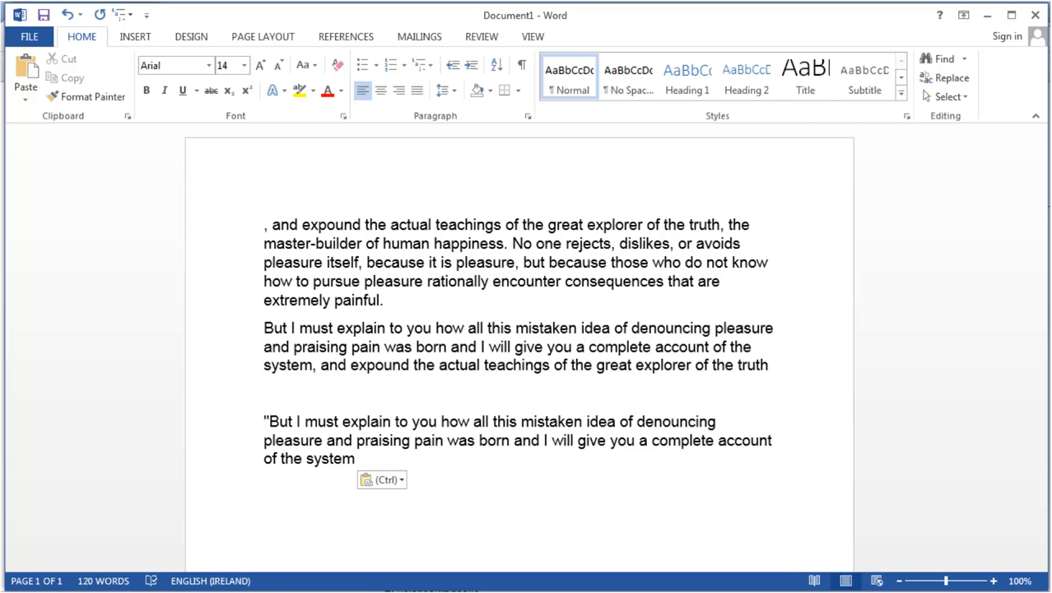
pyautogui.click(345, 36)
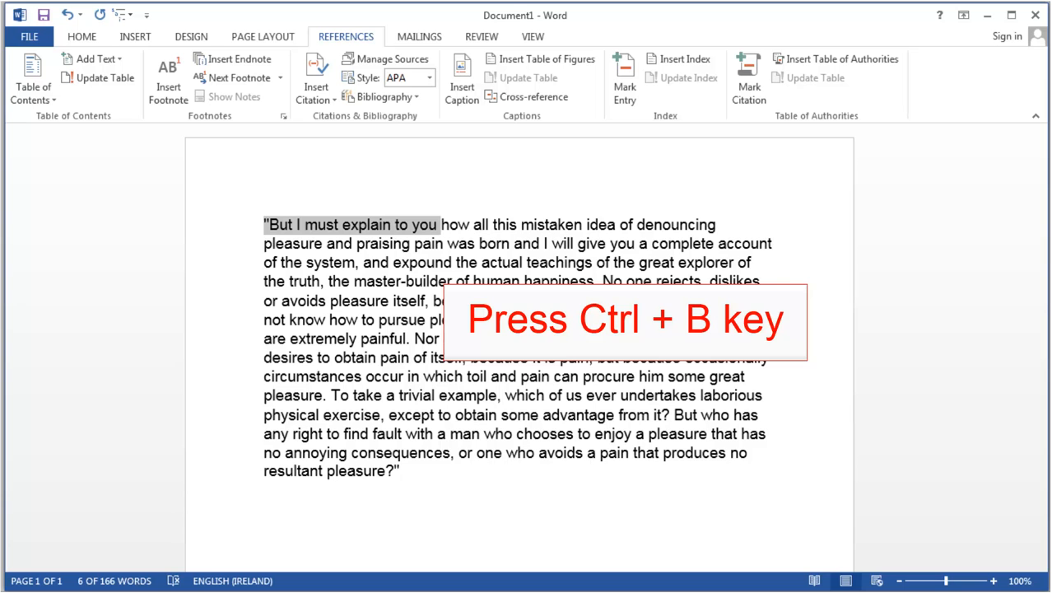
# - Make "But I must explain to you" bold, underlined and italic, and add a footnote after it
pyautogui.press('ctrl+b')
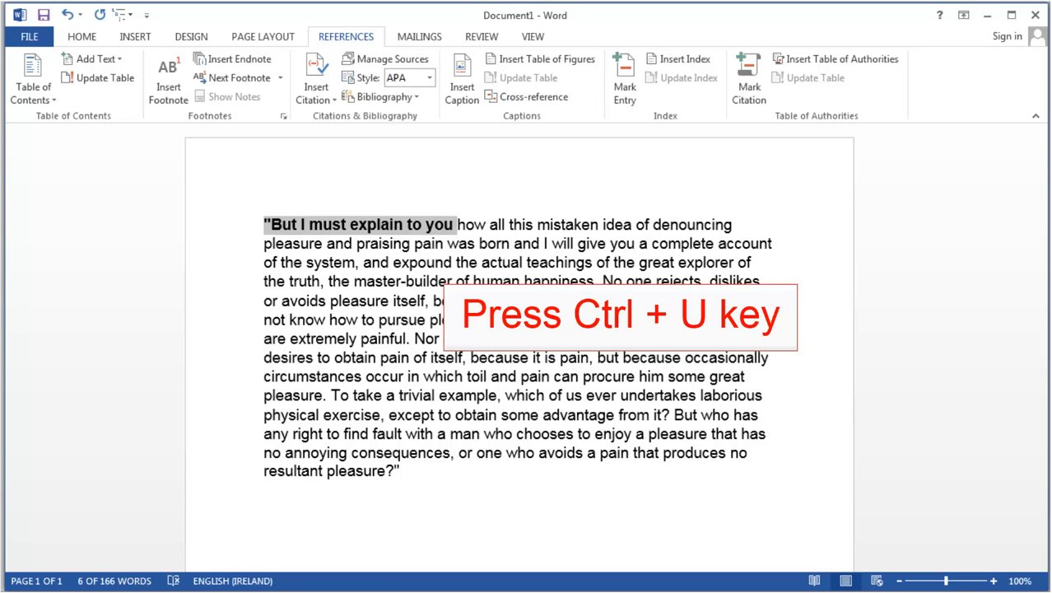
pyautogui.press('ctrl+u')
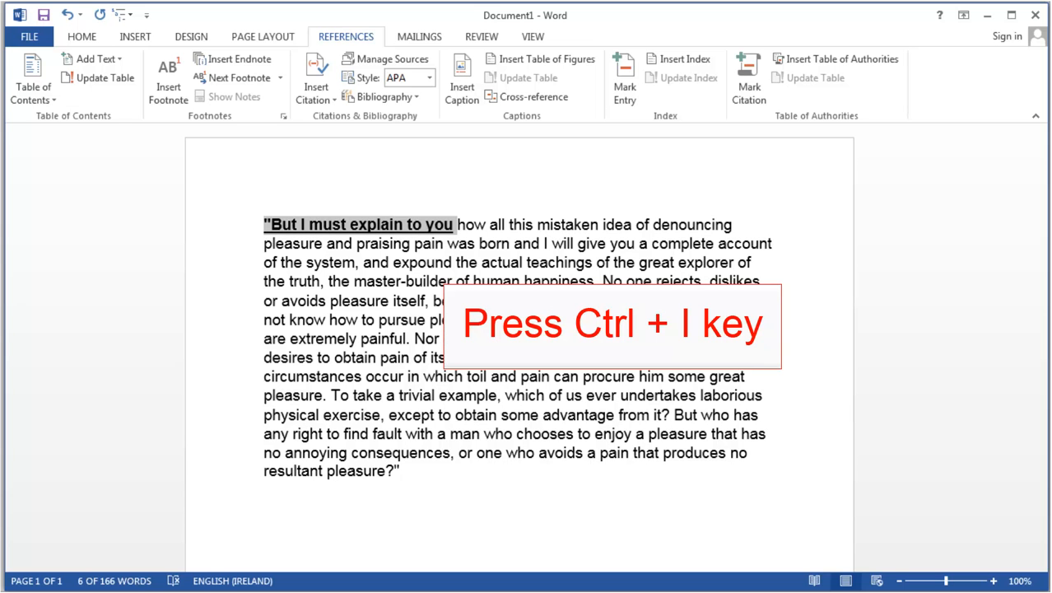
pyautogui.press('ctrl+i')
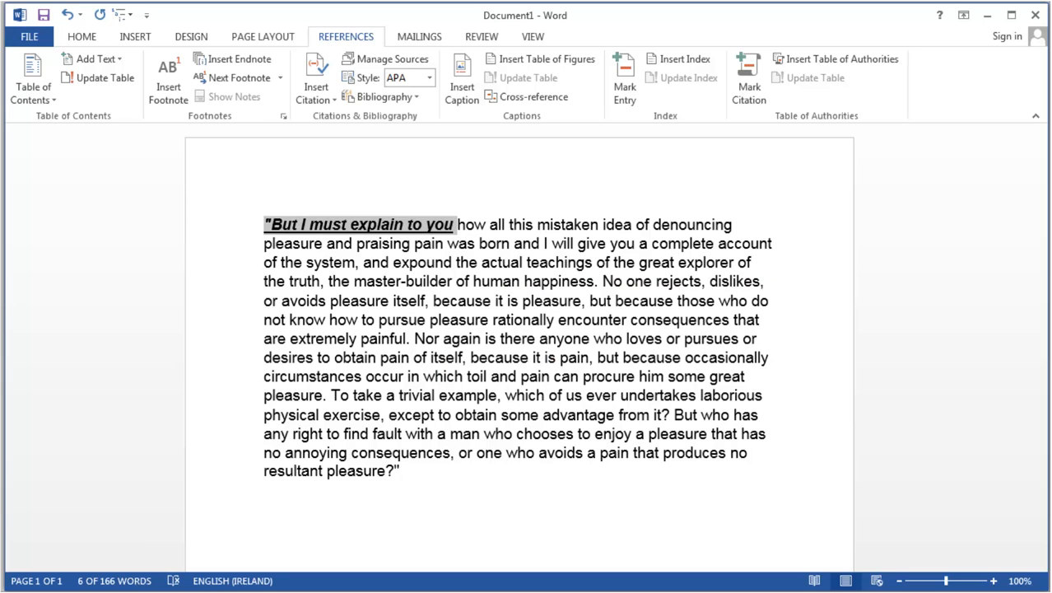
pyautogui.press('ctrl+p')
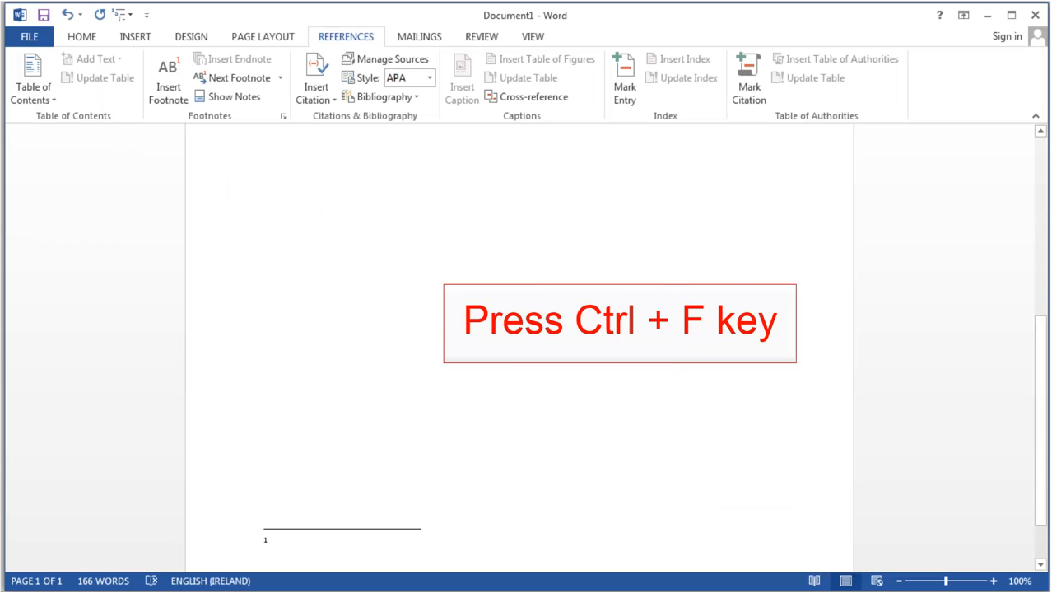
# - Search the document for "the" and step to the next of the six matches
pyautogui.press('Ctrl+F')
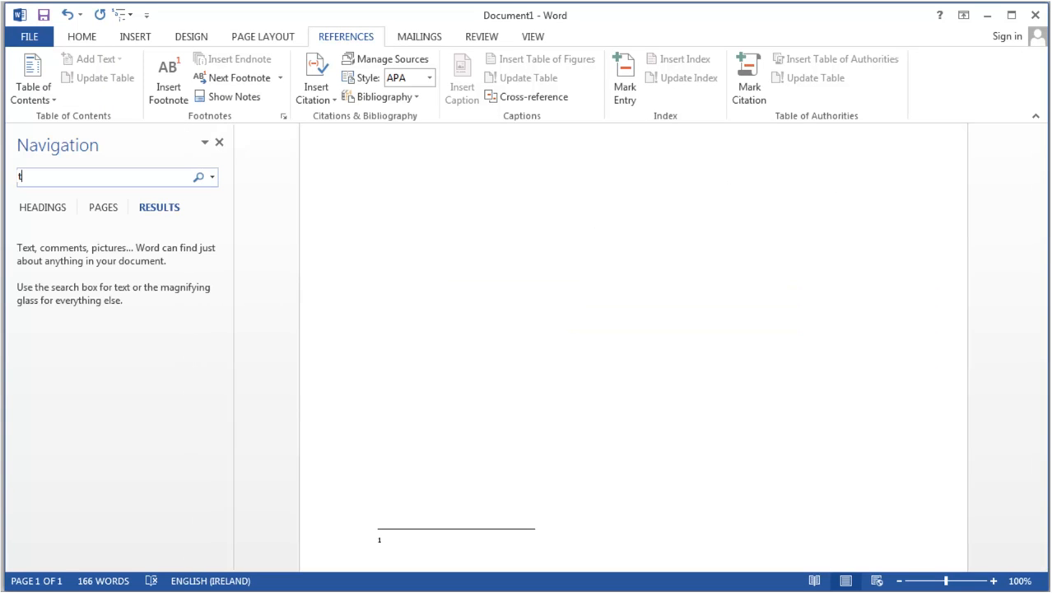
pyautogui.write('he')
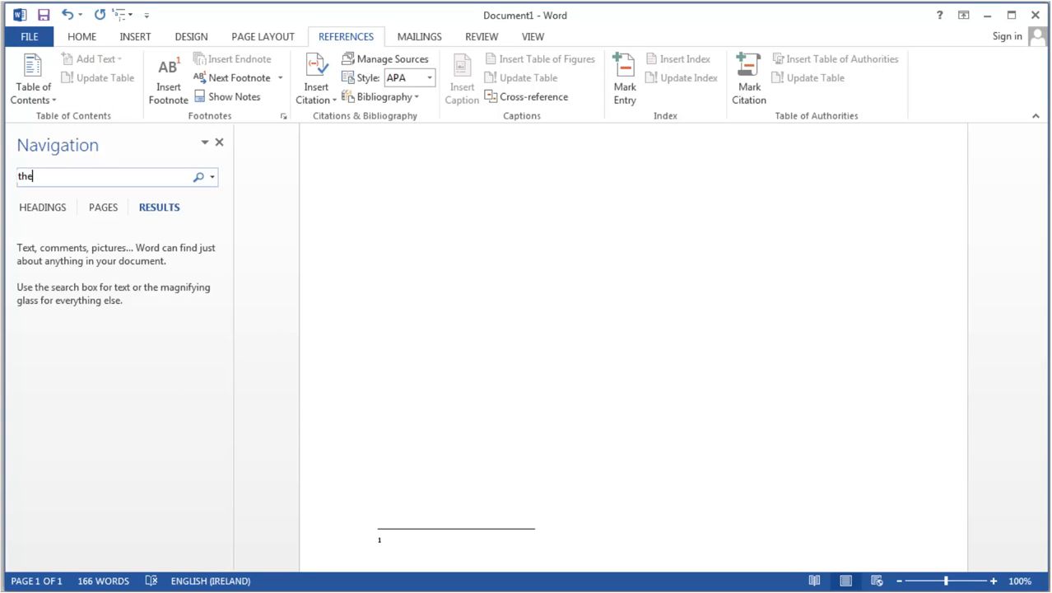
pyautogui.press('Enter')
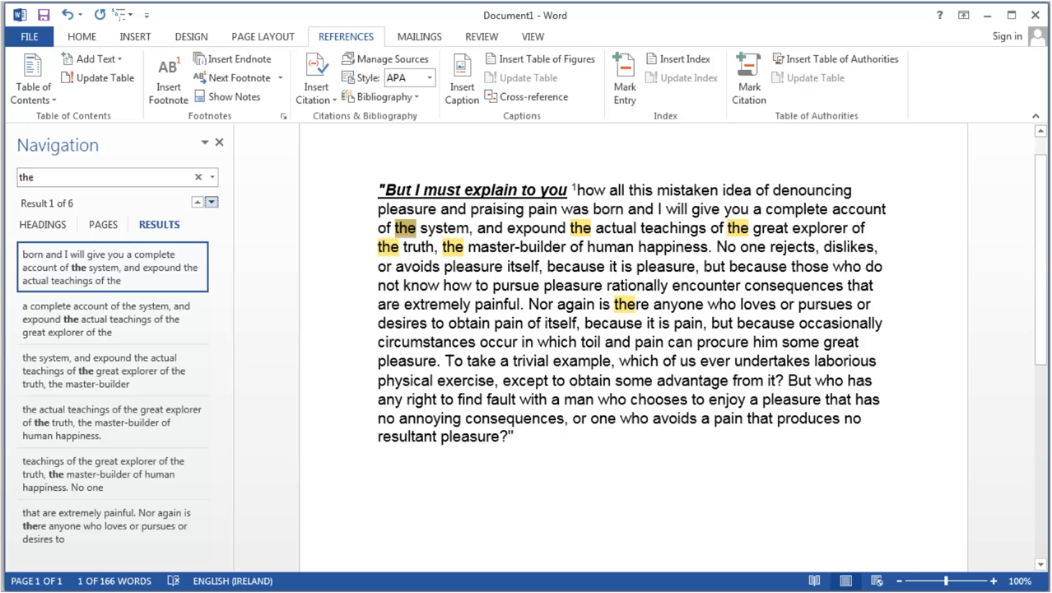
pyautogui.press('ctrl+s')
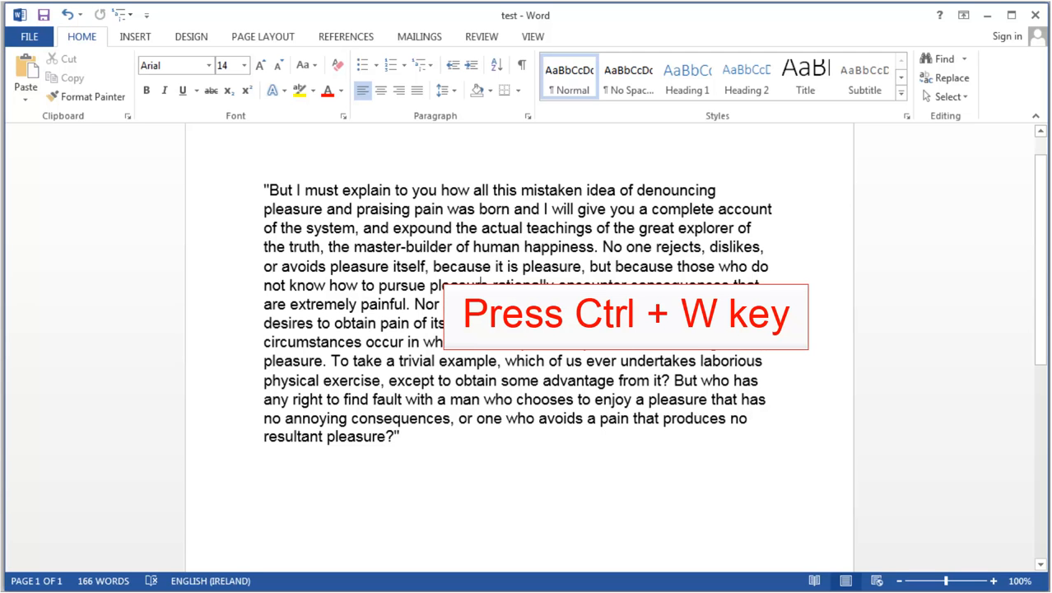
# - Close the document, then undo the last edit and redo it in the test document
pyautogui.press('ctrl+w')
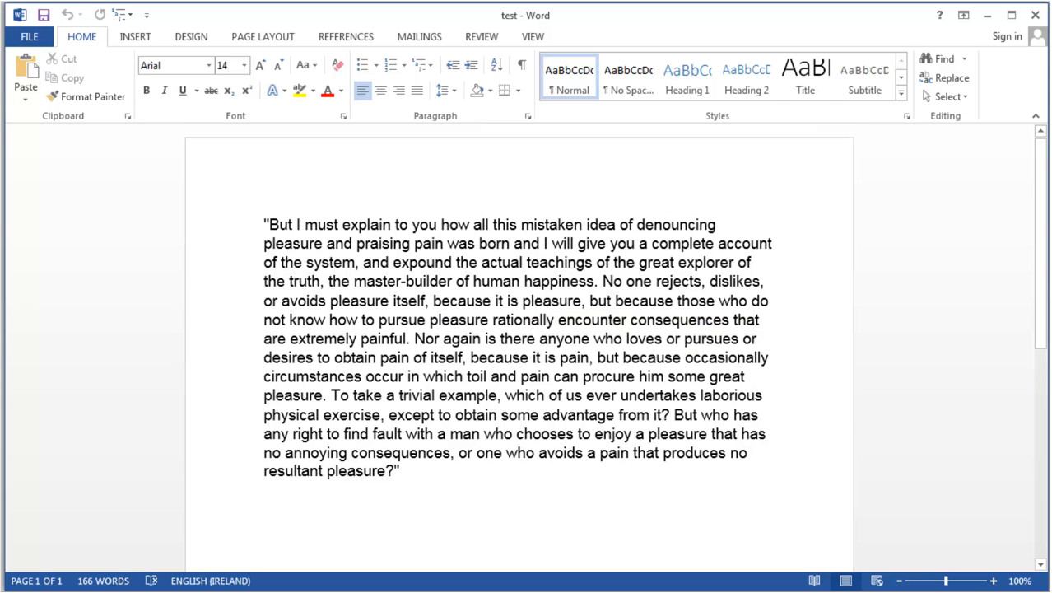
pyautogui.press('Ctrl+Z')
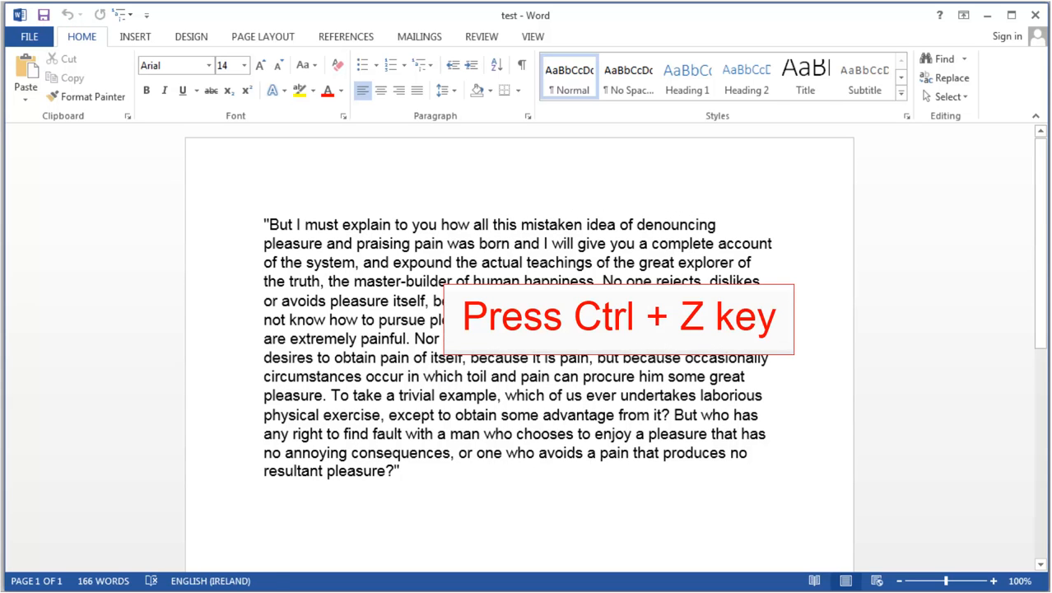
pyautogui.press('Ctrl+Z')
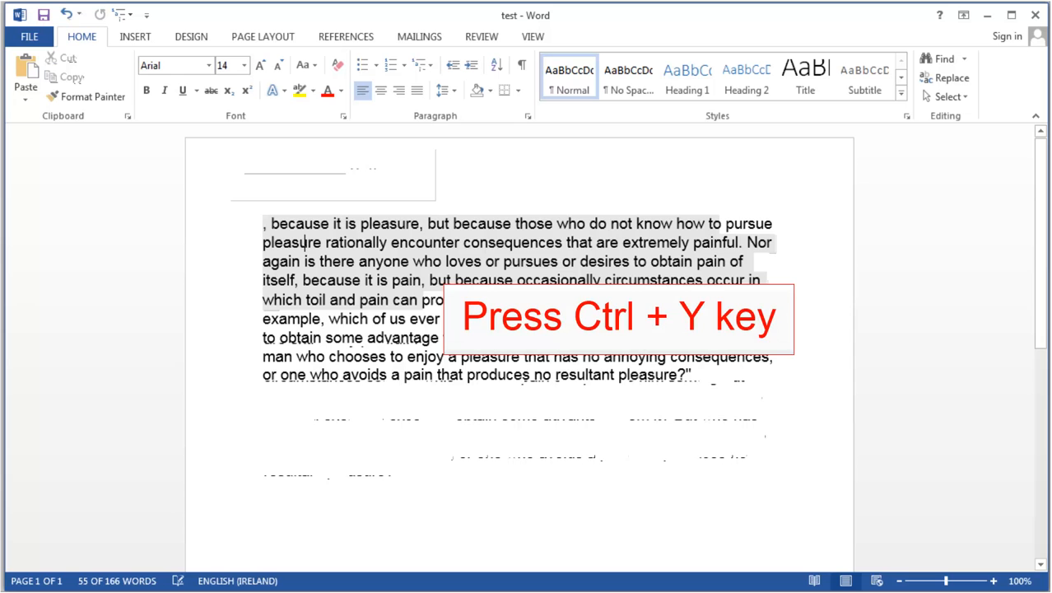